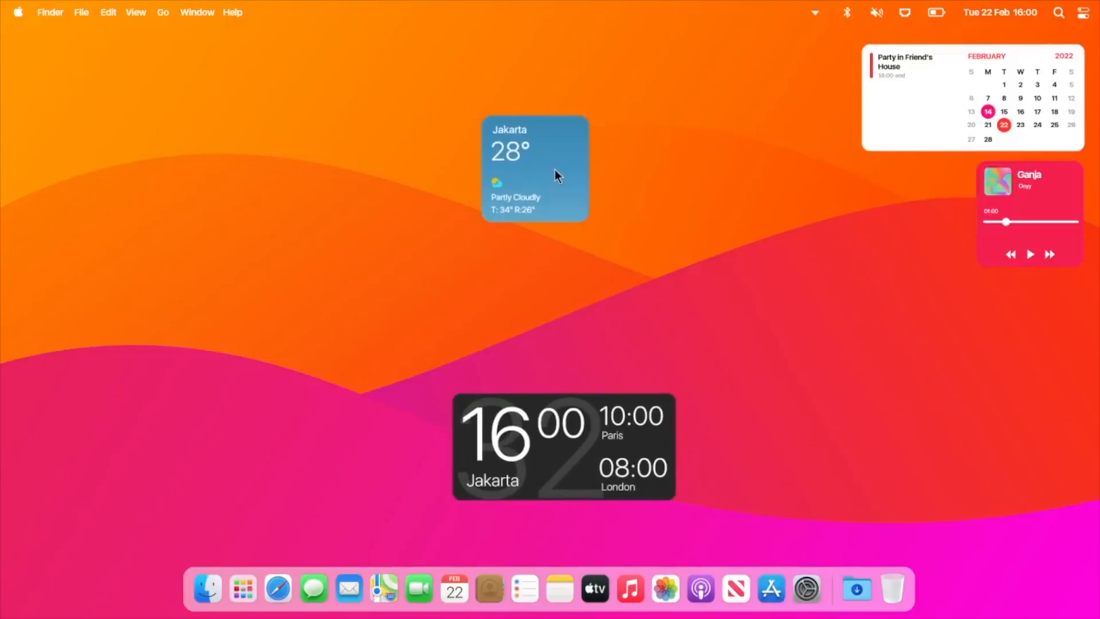
- Advance from the macOS widget desktop to the iPadOS home screen with weather, reminder and notes widgets
left_click(1031, 255)
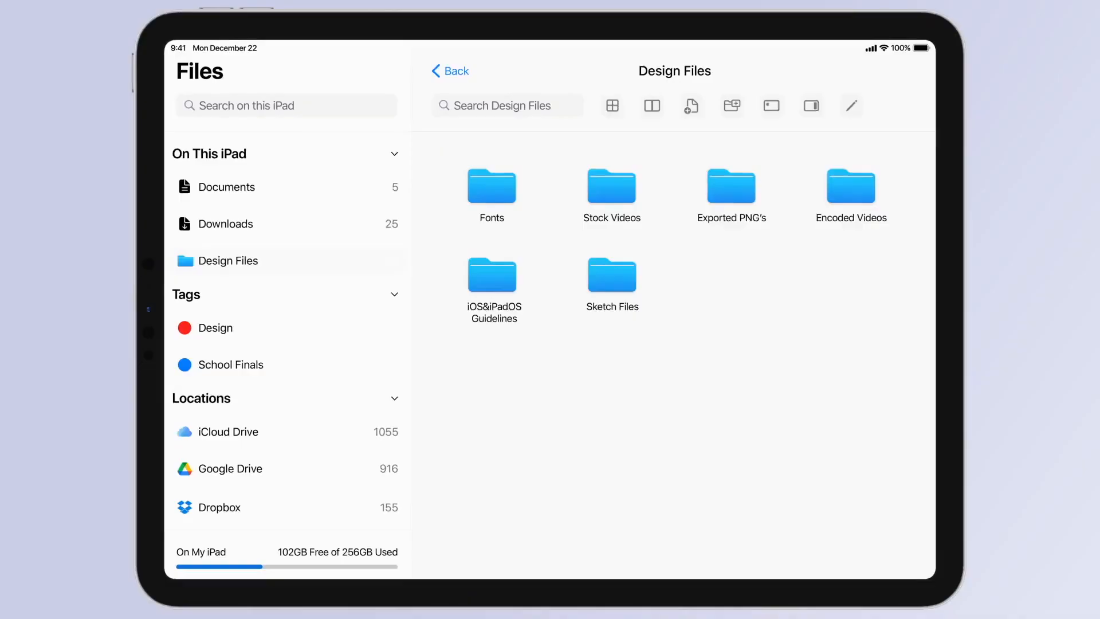
key("home")
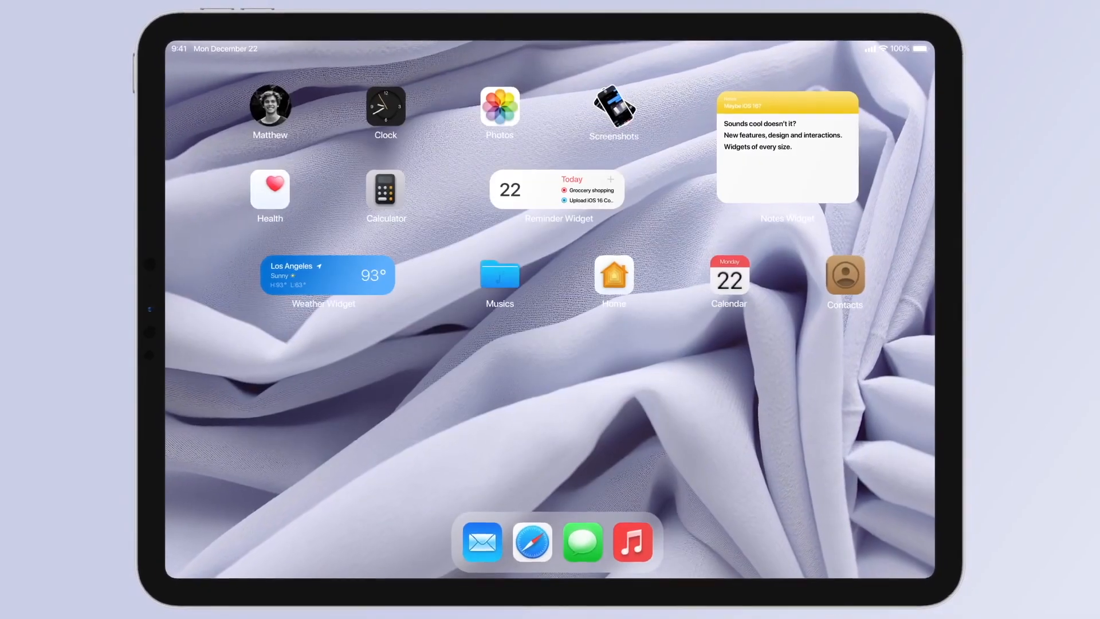